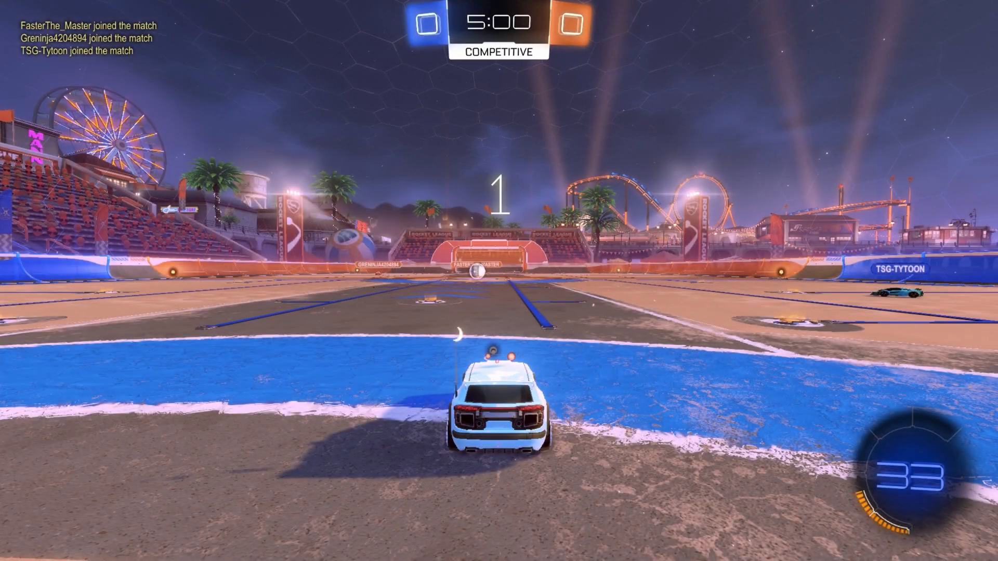
Step: Search Google for 'autocad' and land on Autodesk's official AutoCAD page
key(w)
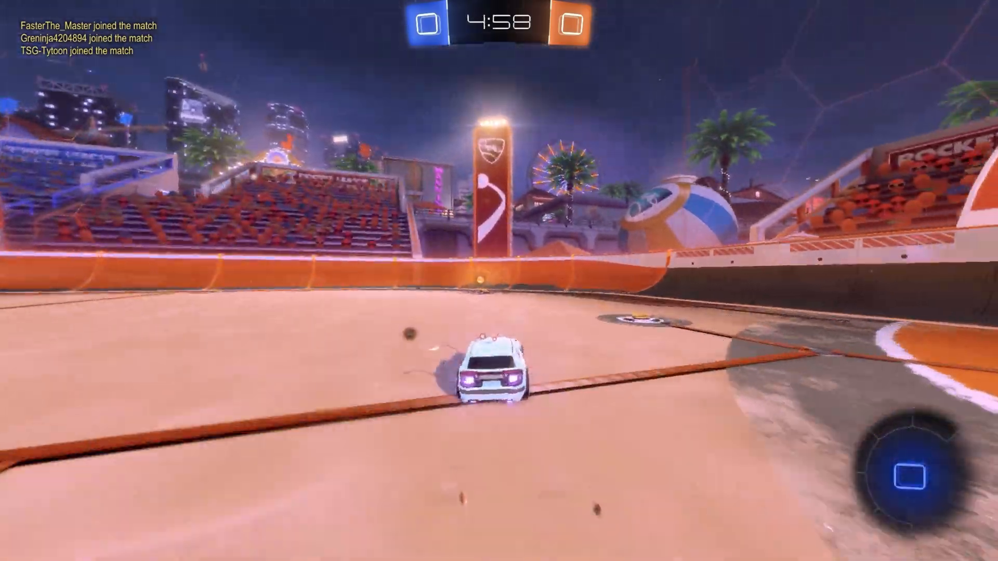
key(w)
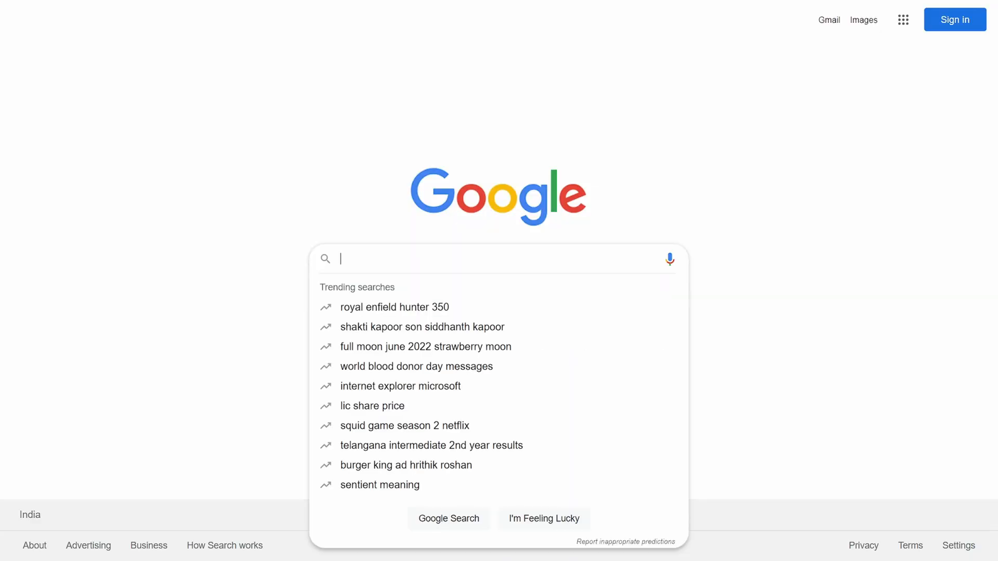
text(autocad)
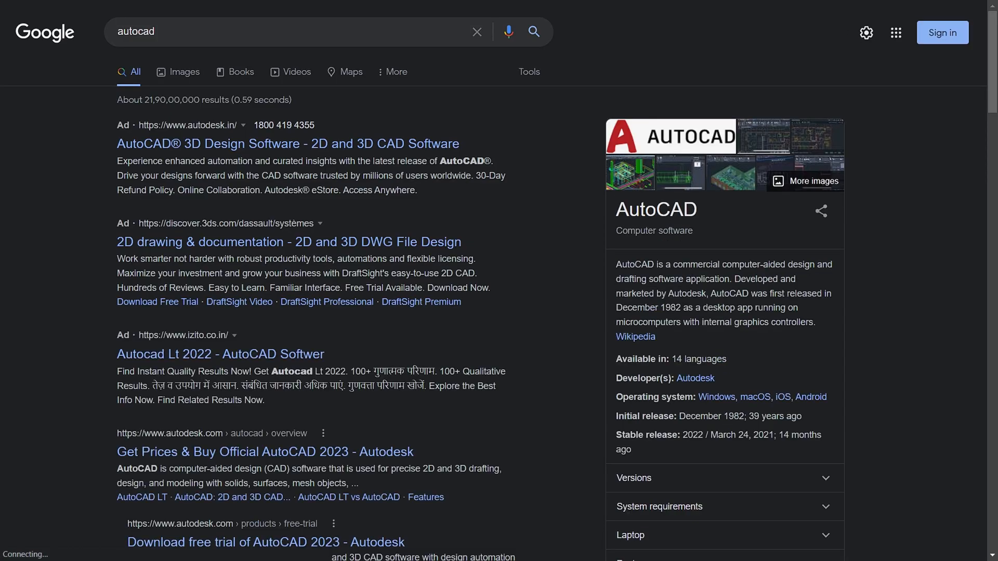
click(263, 452)
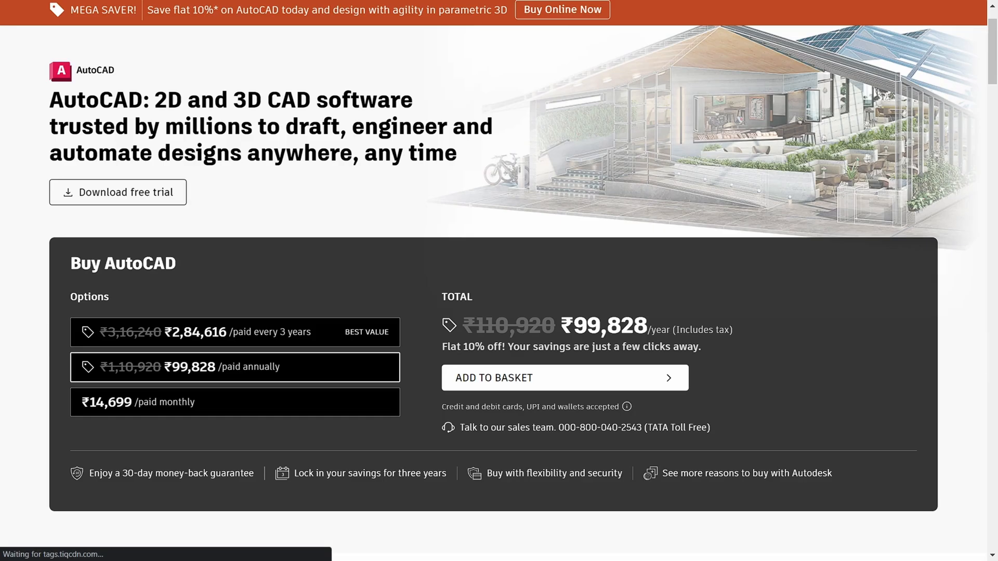
Step: Go from the Support menu to the Educational support site for students and educators
click(132, 49)
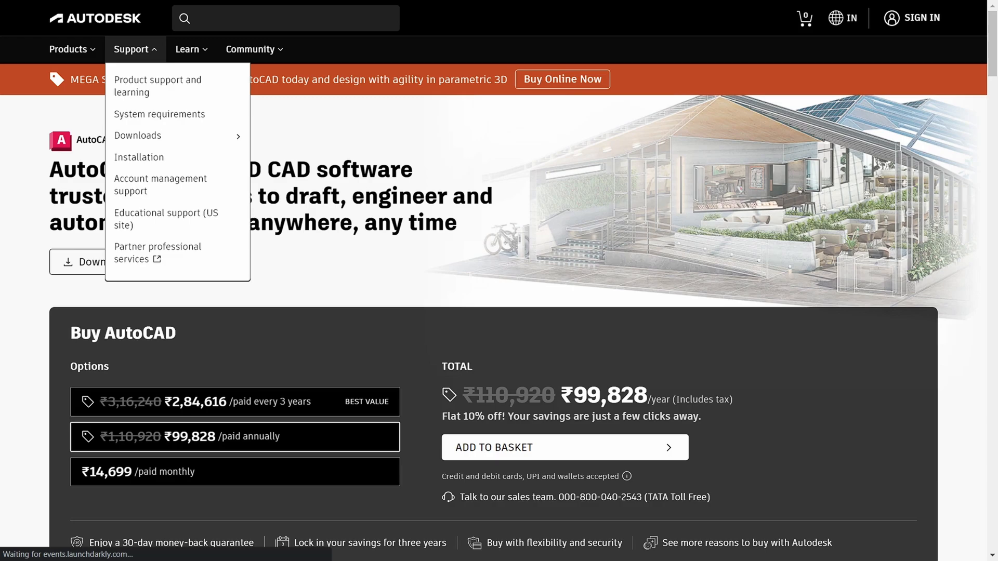
click(166, 219)
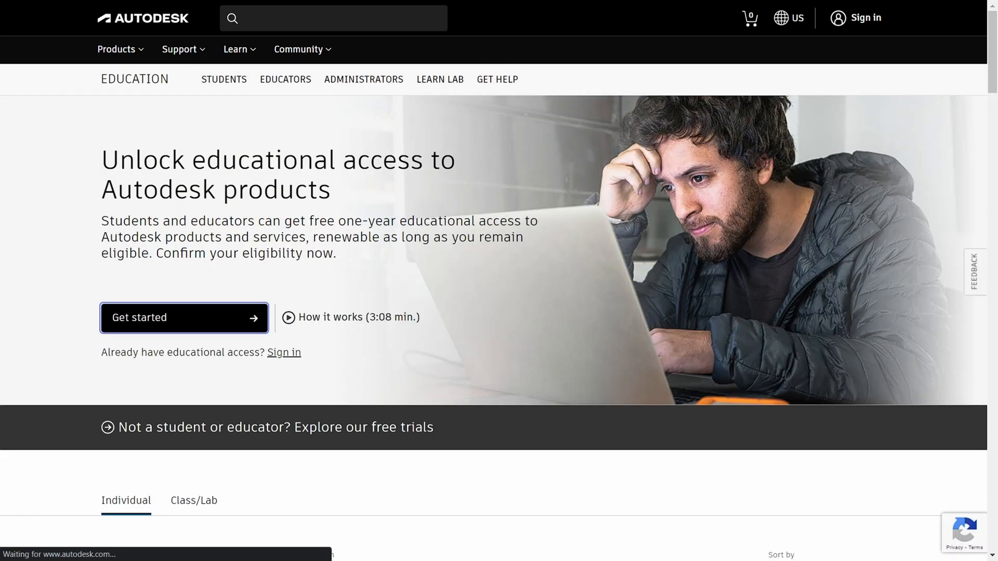
Step: Start educational access with country India and role Student, then proceed to account creation
click(284, 352)
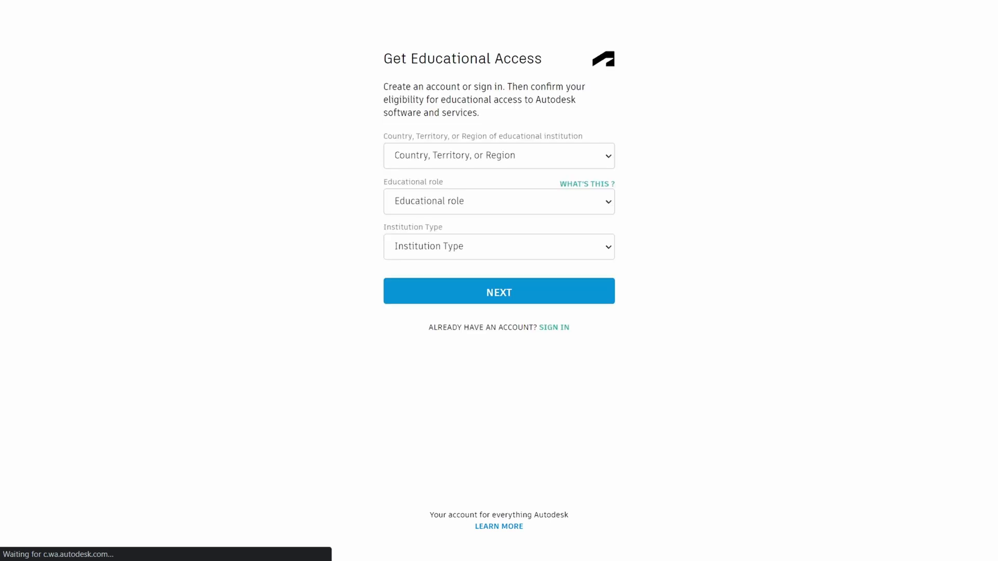
click(498, 155)
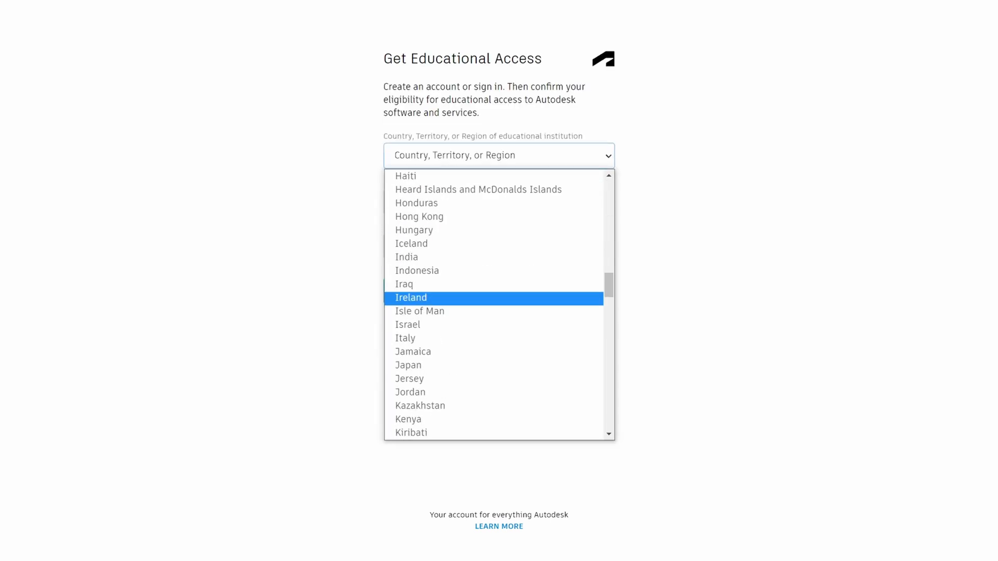
click(407, 257)
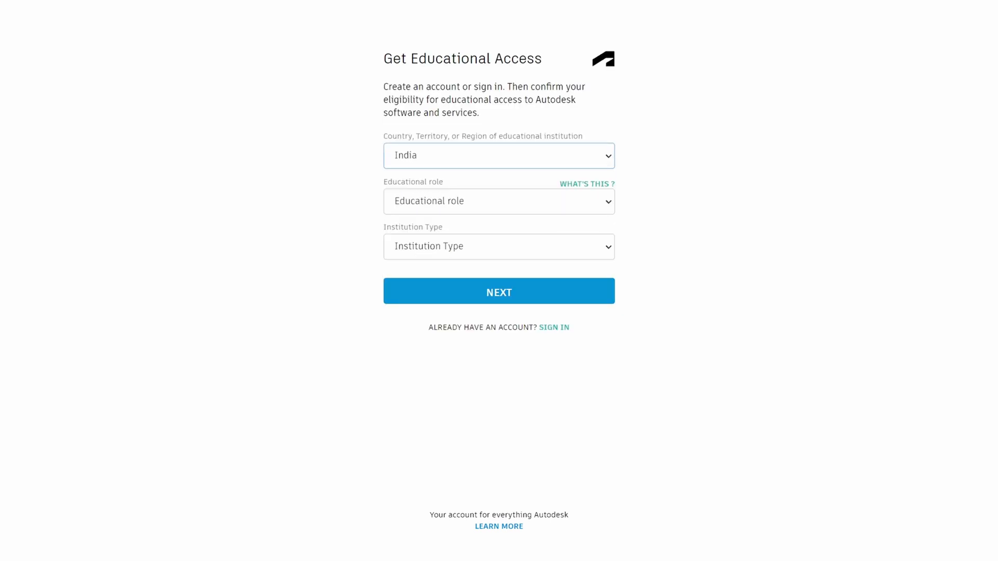
click(497, 201)
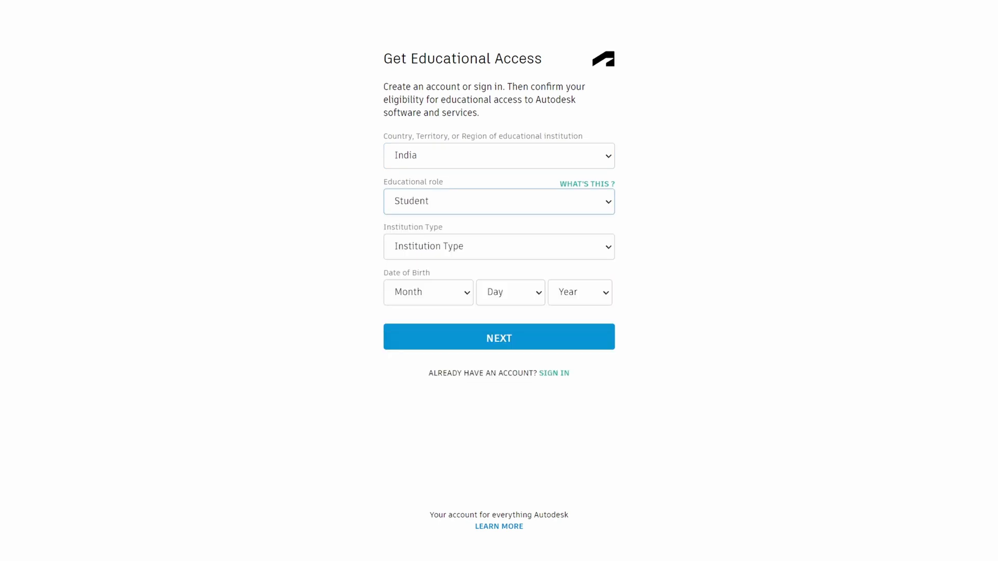
click(498, 336)
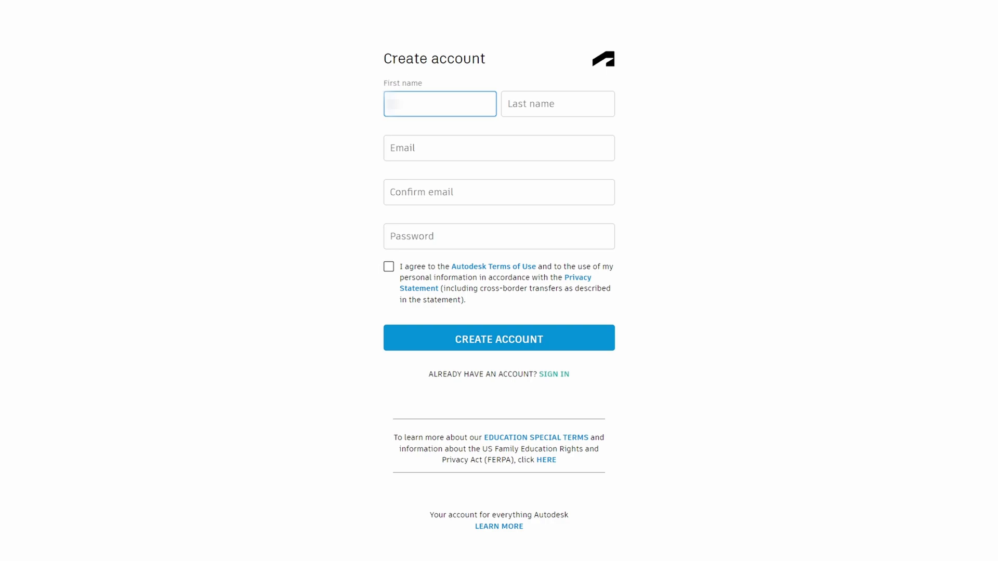
Step: Create the Autodesk account and verify its email address to continue
click(497, 336)
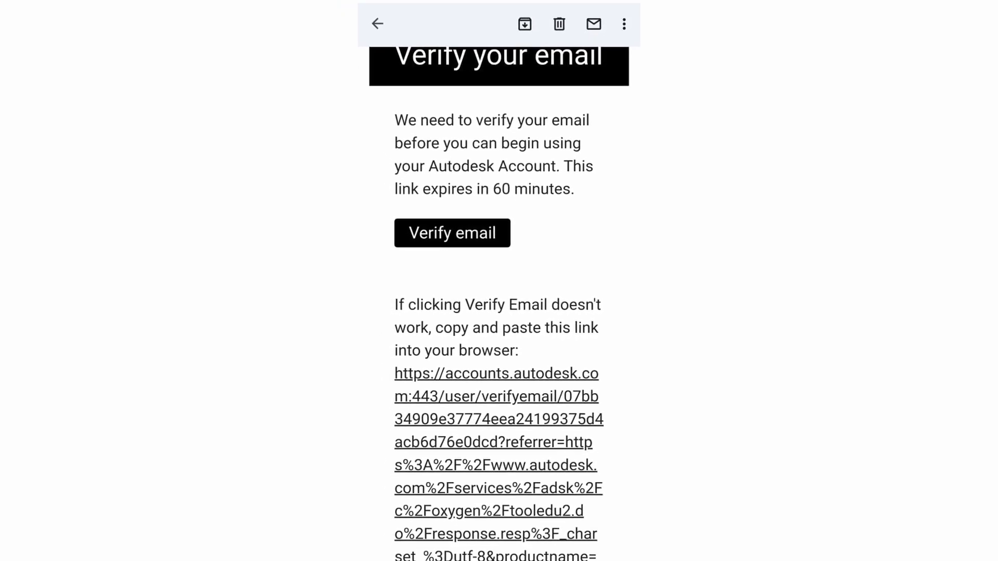
click(451, 232)
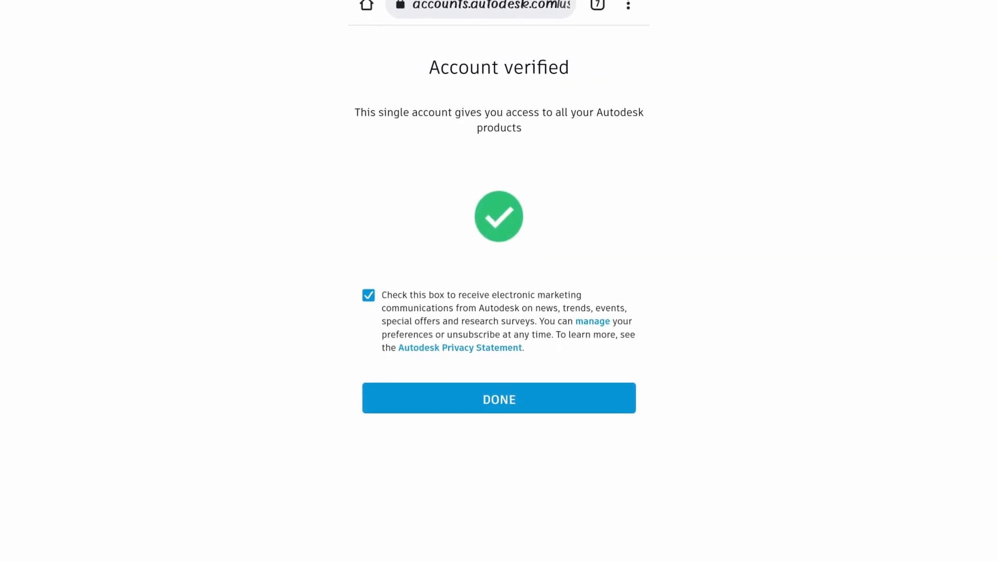
click(498, 399)
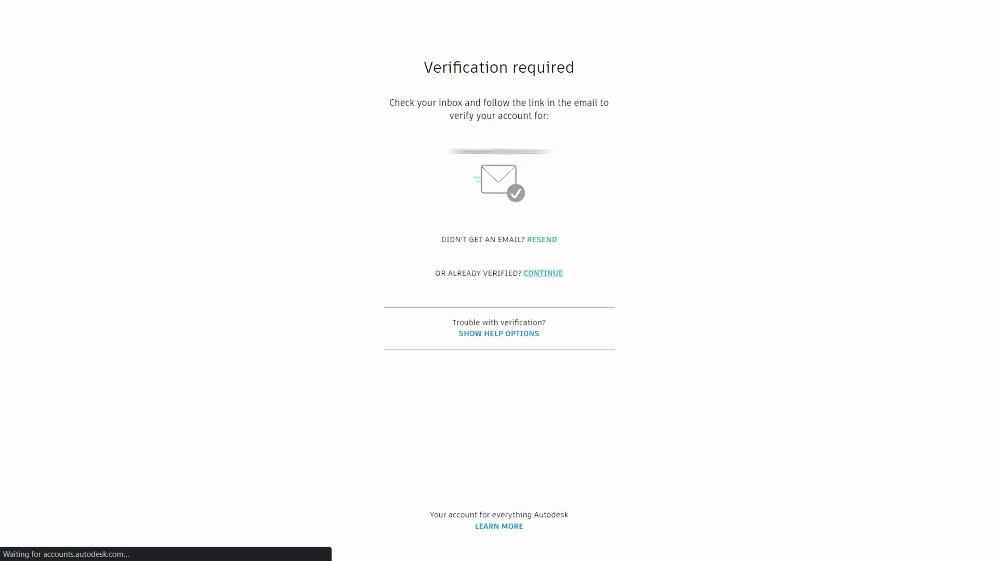
click(543, 273)
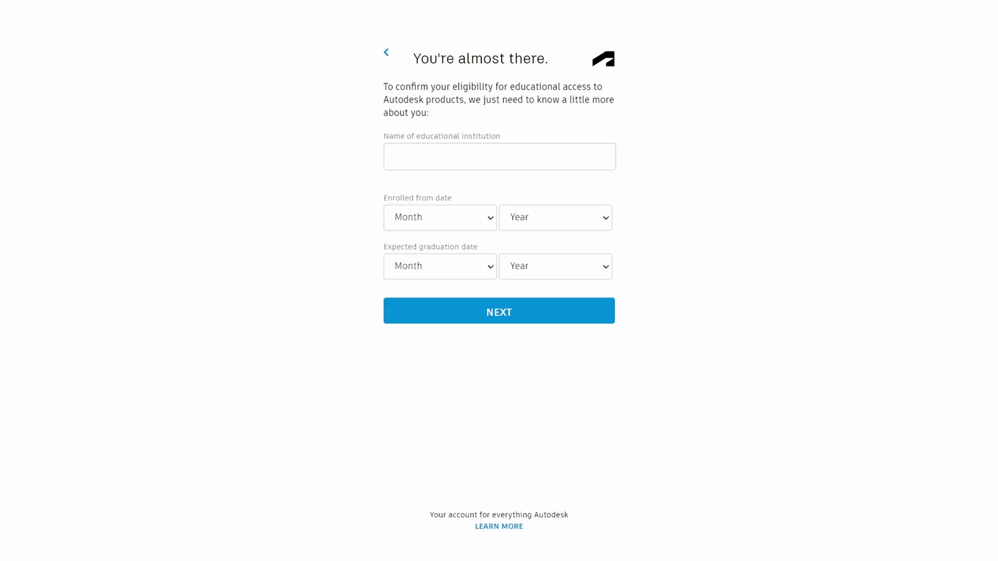
Step: Enter the institution name 'Engineeri…' and finish the education account setup
text(Engi)
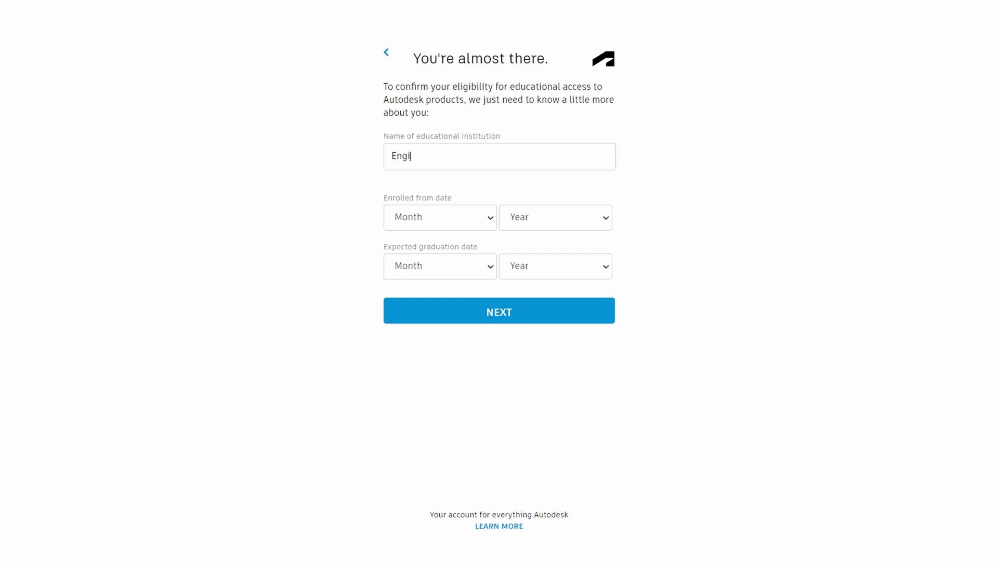
text(neeri)
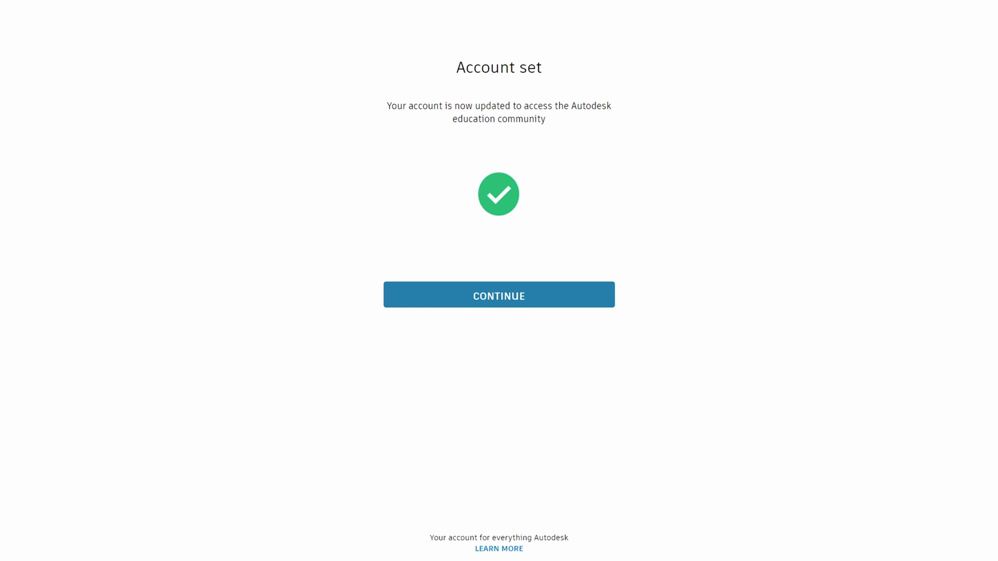
click(497, 294)
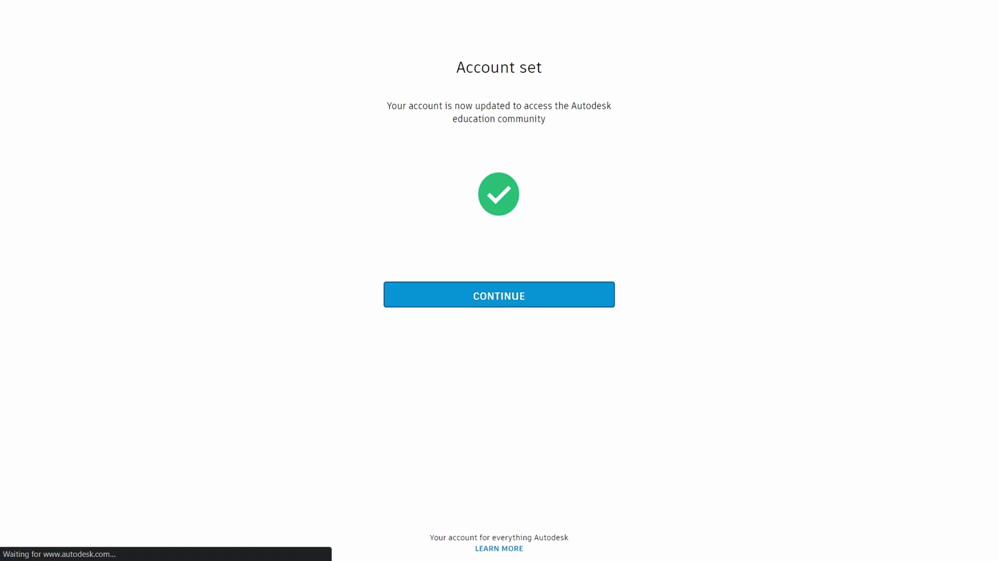
click(497, 294)
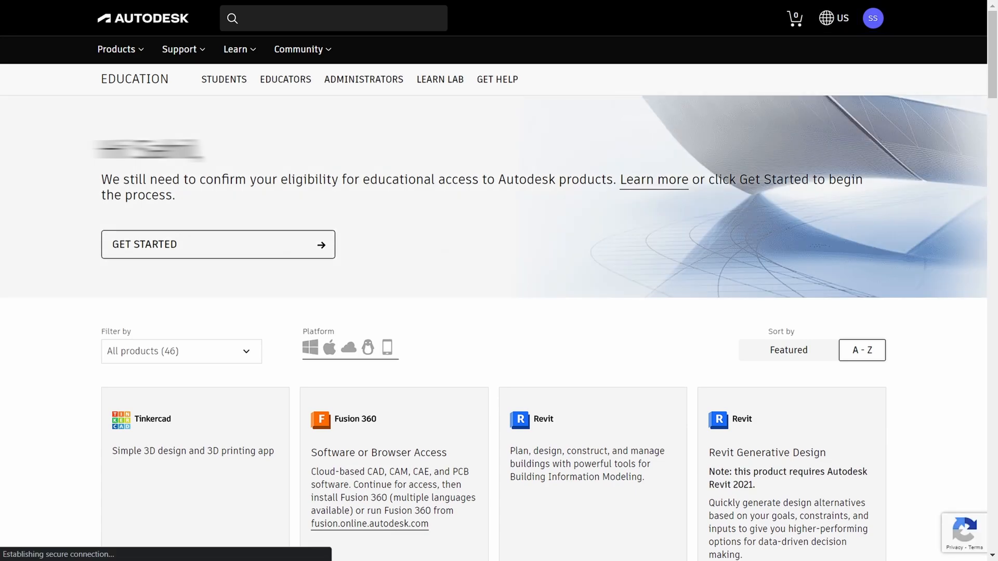
Step: Confirm the shown eligibility details, reaching the additional documentation request
click(217, 244)
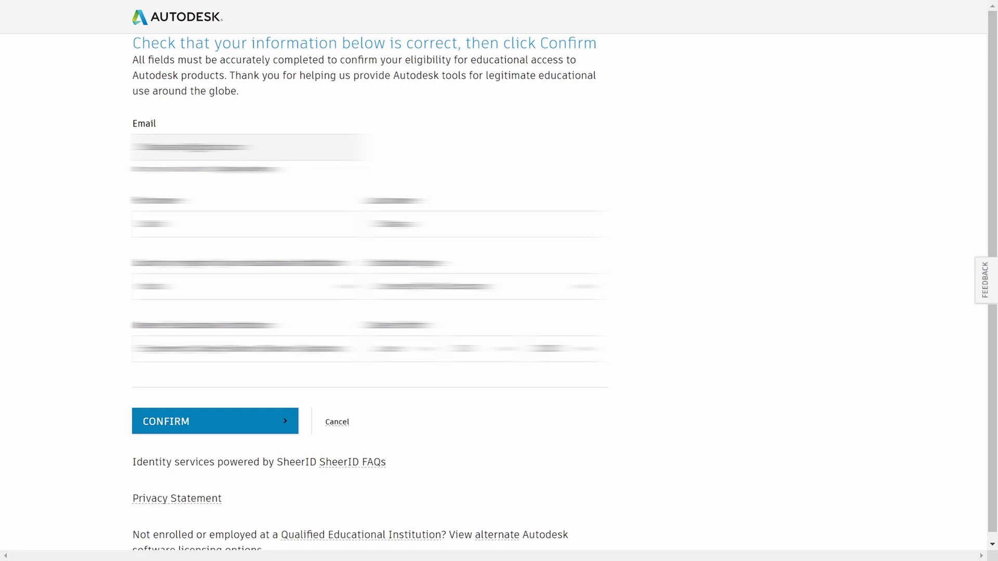
click(215, 421)
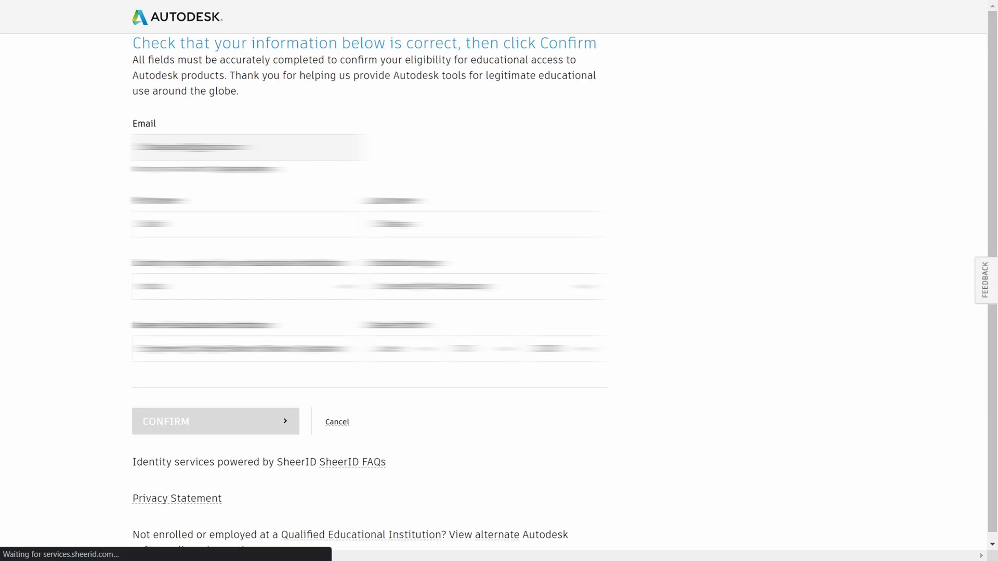
click(215, 420)
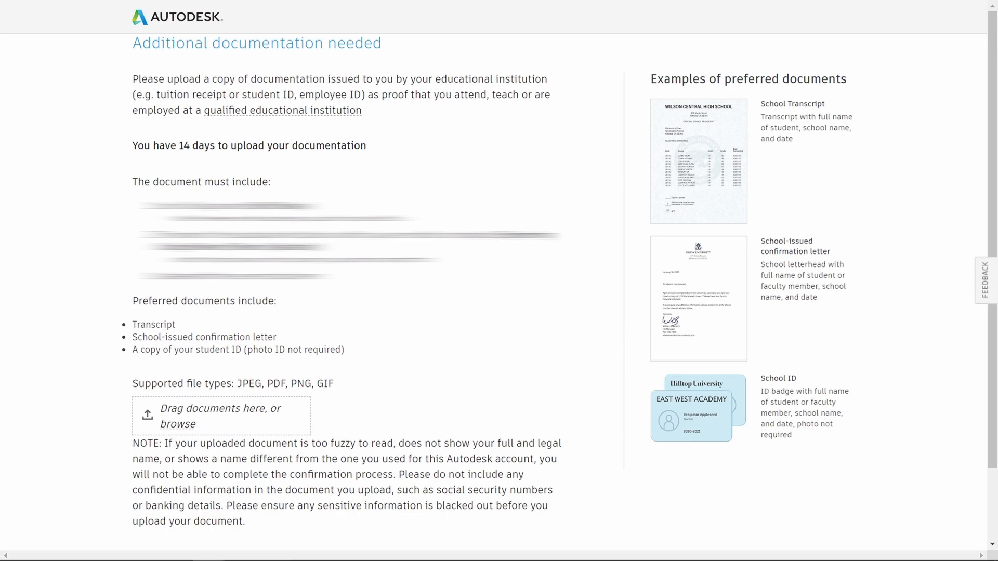
Step: Upload the proof-of-enrolment document from the Open dialog
click(177, 424)
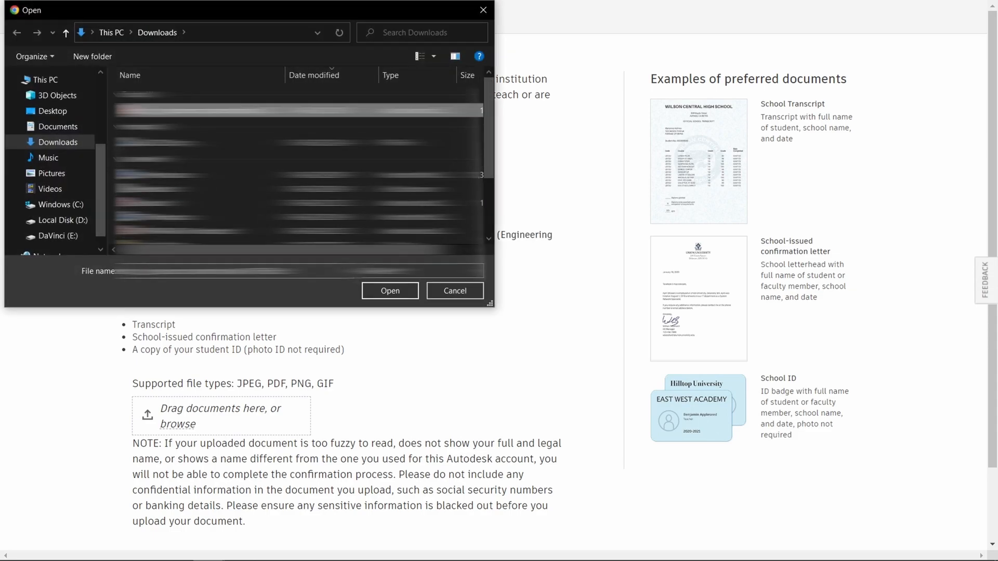
click(454, 290)
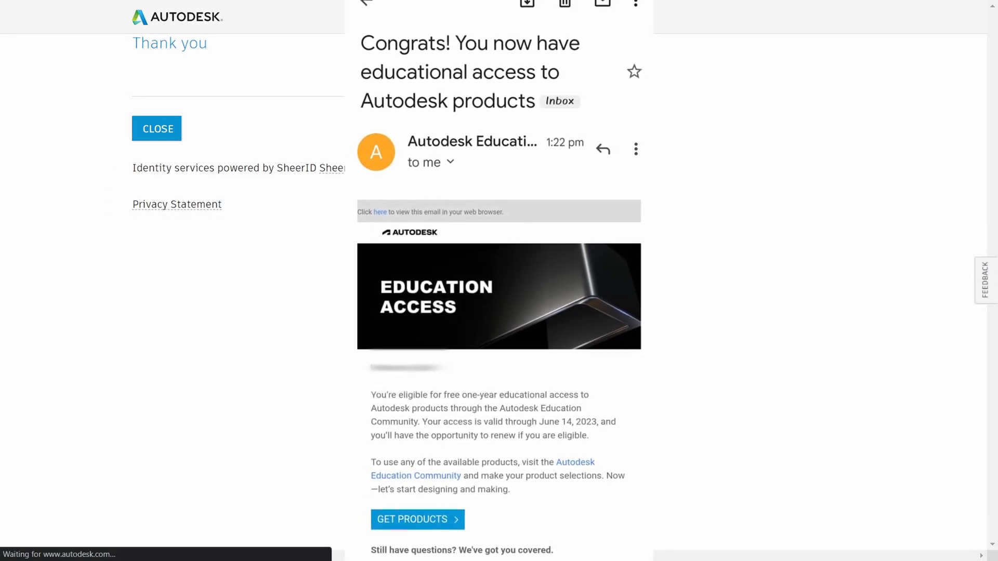
Step: Close the thank-you page and return to the education products catalog
click(157, 129)
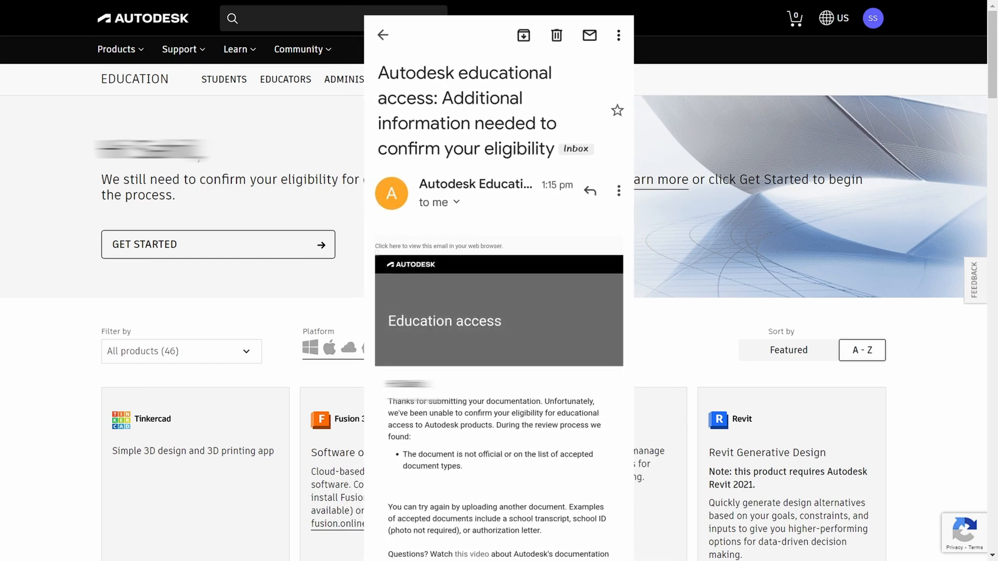
click(381, 35)
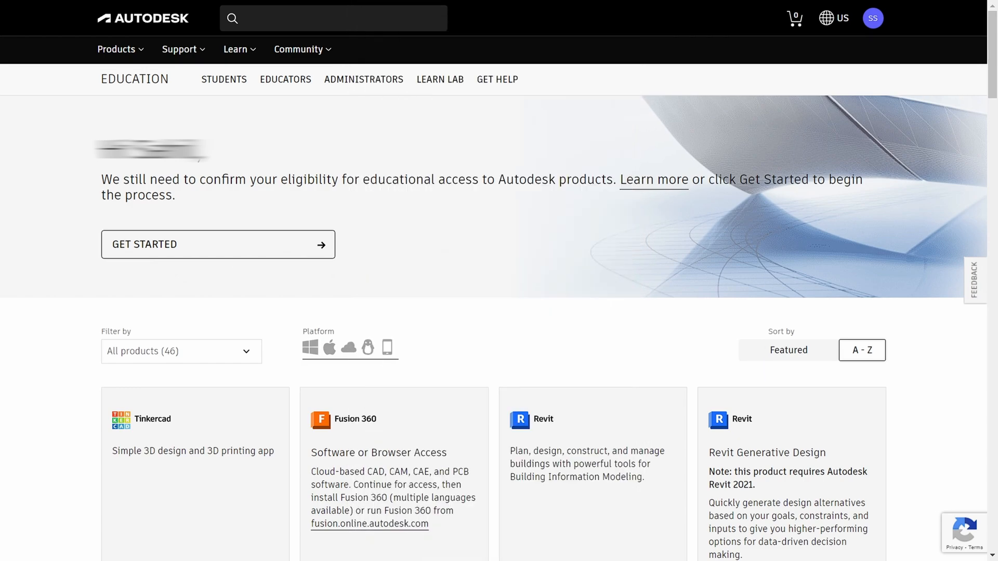
click(218, 244)
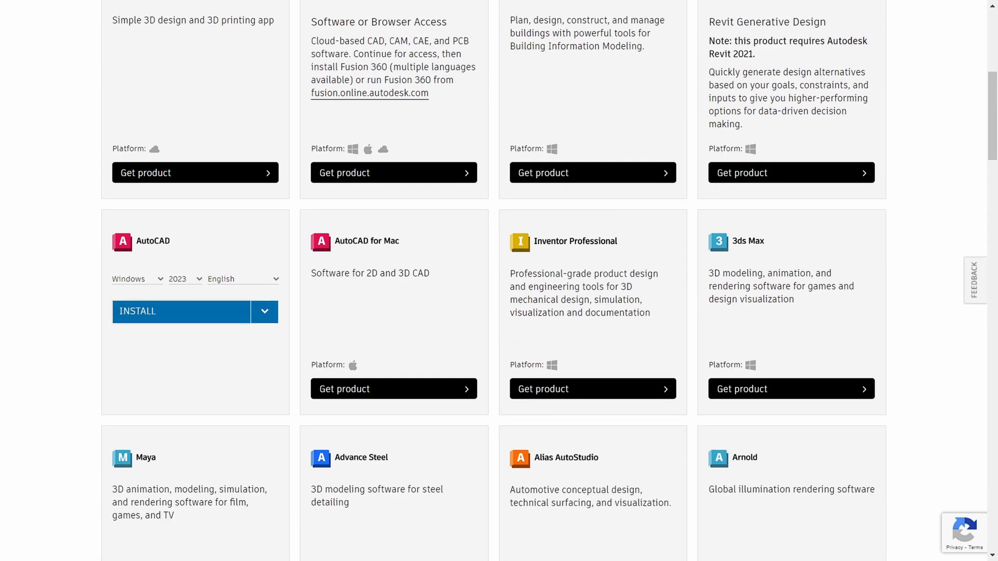
Step: Install AutoCAD 2023 for Windows in English, accepting the terms so the download starts
click(181, 311)
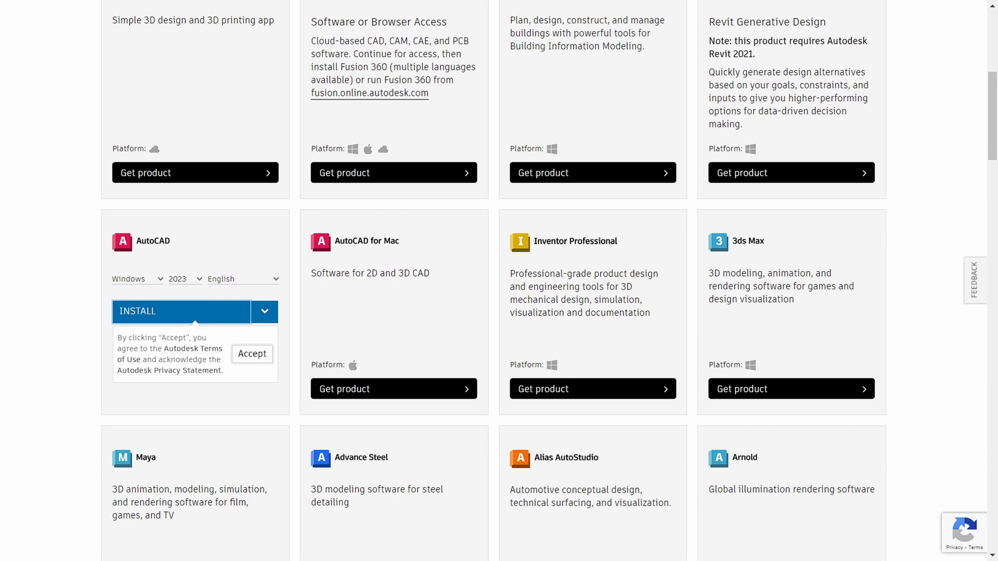
click(251, 353)
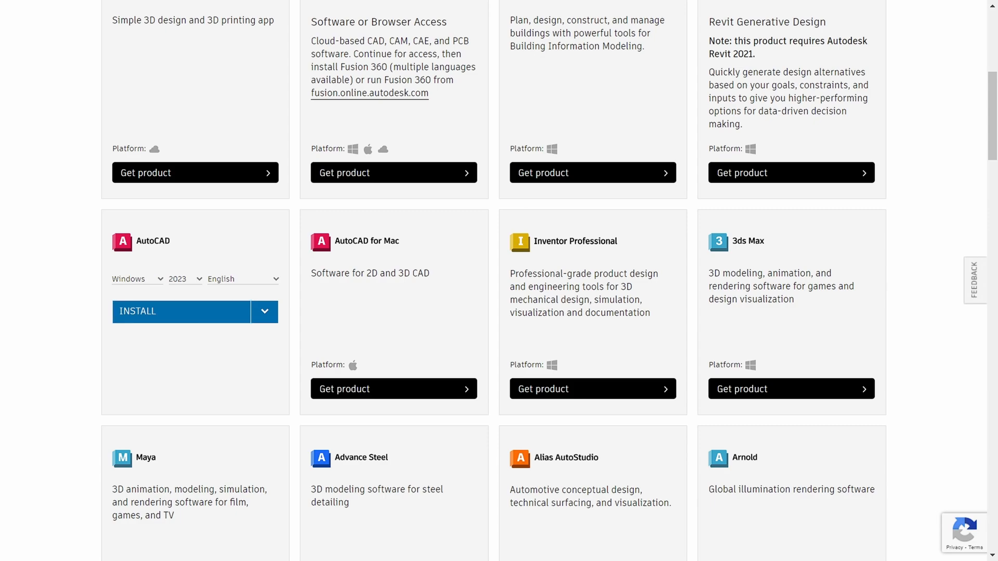
click(181, 311)
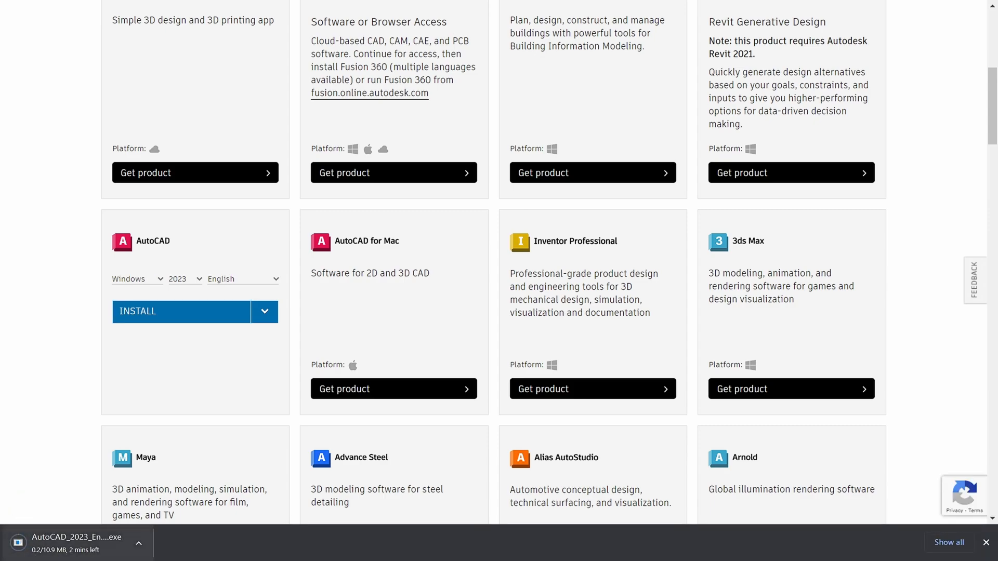